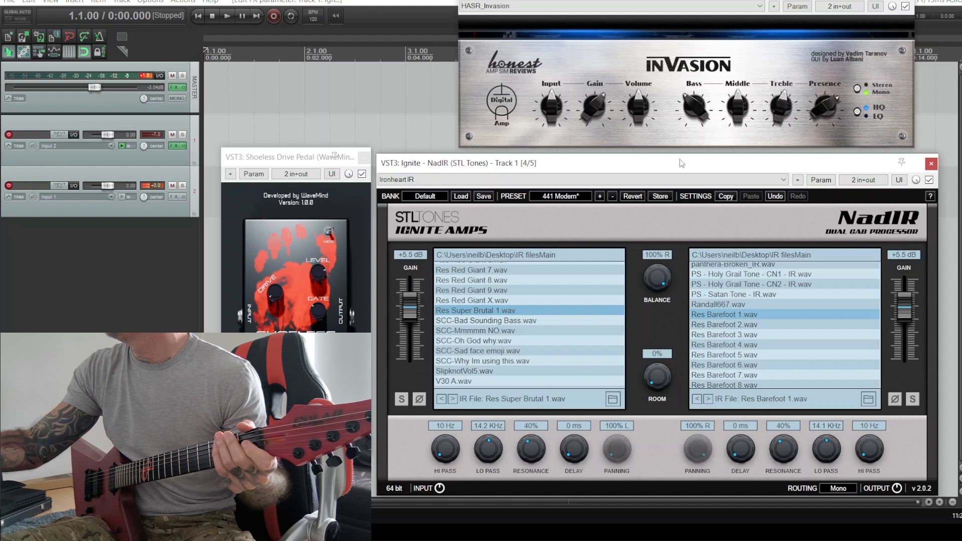
Return the NadIR BALANCE knob from 100% R to 0% for an even blend.
{"action": "left_click_drag", "start_coordinate": [656, 276], "coordinate": [657, 344]}
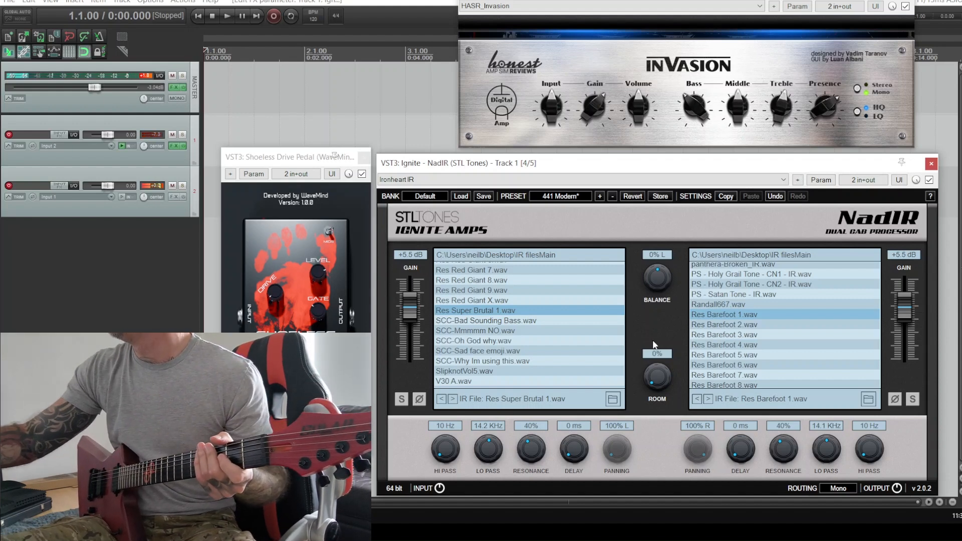
{"action": "mouse_move", "coordinate": [870, 325]}
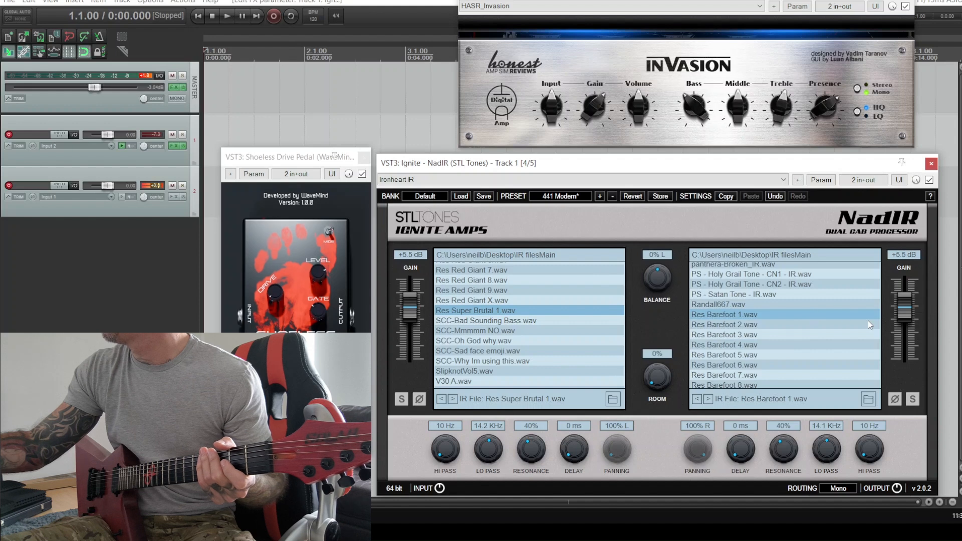
Load 02c Transatlantic Thickness.wav into the second slot and set BALANCE to 100% R.
{"action": "scroll", "scroll_direction": "down", "scroll_amount": 3}
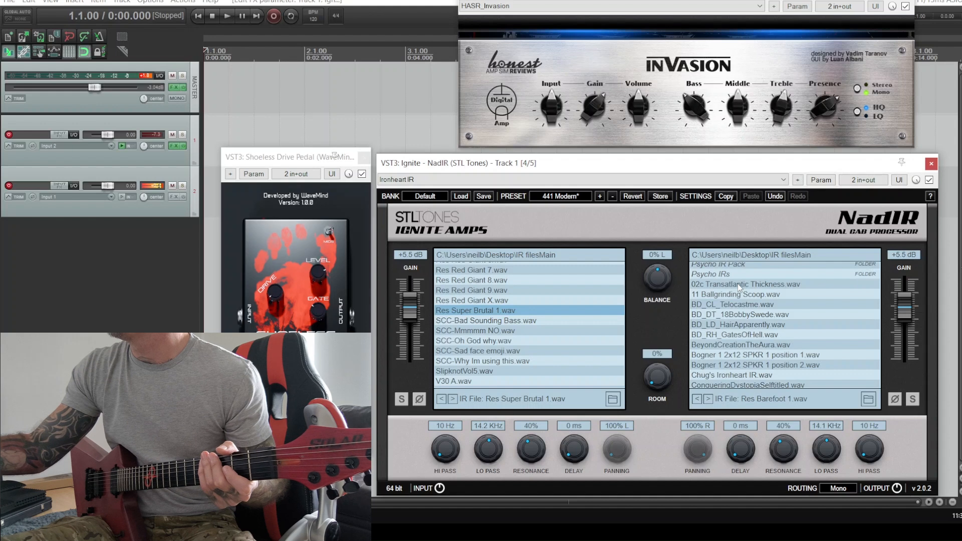
{"action": "left_click", "coordinate": [746, 285]}
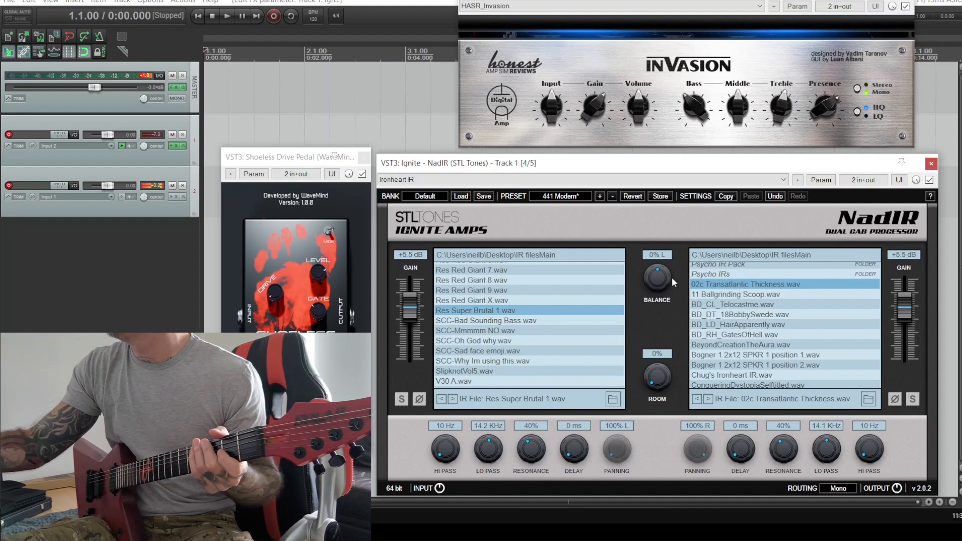
{"action": "left_click_drag", "start_coordinate": [656, 279], "coordinate": [672, 282]}
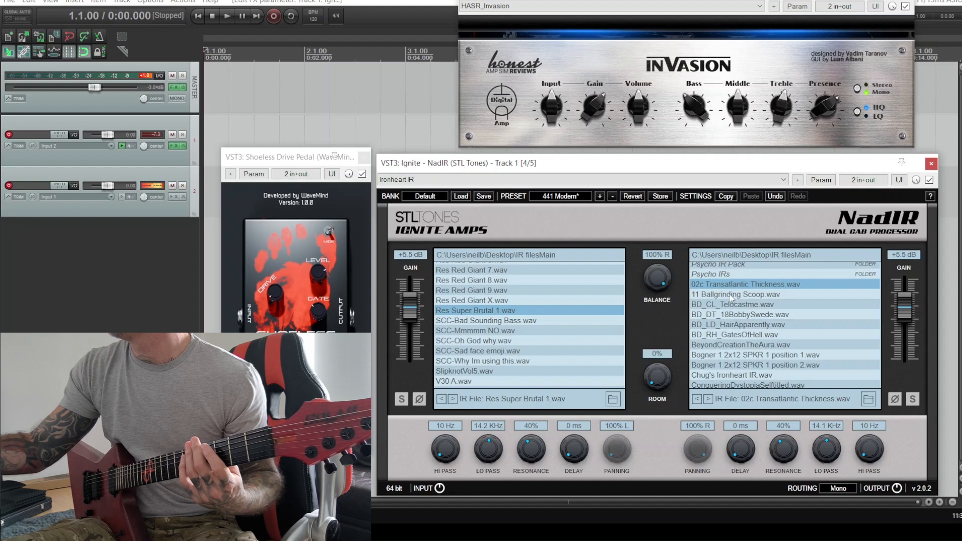
Audition 11 Ballgrinding Scoop, BD_CL_Telocastme and BD_DT_18BobbySwede as the second cab IR.
{"action": "left_click", "coordinate": [735, 295]}
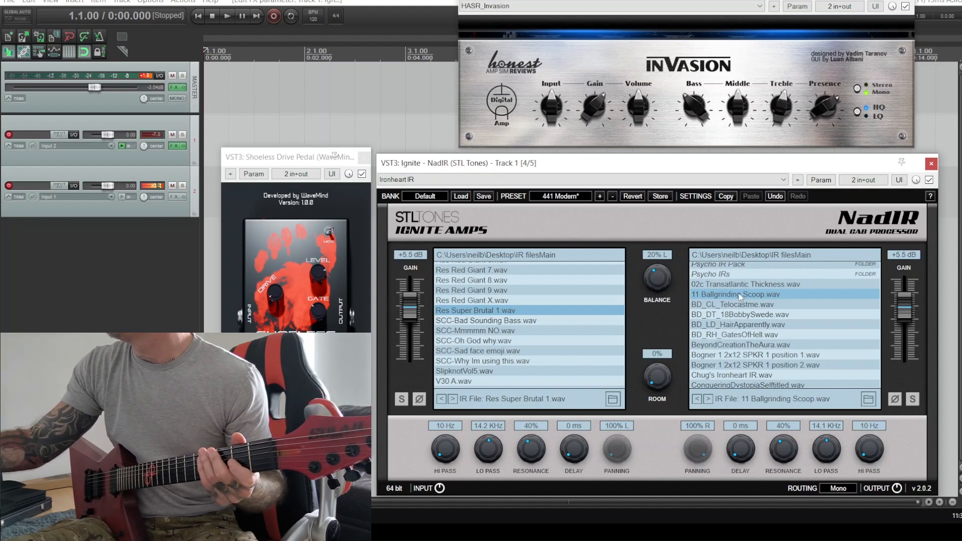
{"action": "left_click", "coordinate": [732, 304]}
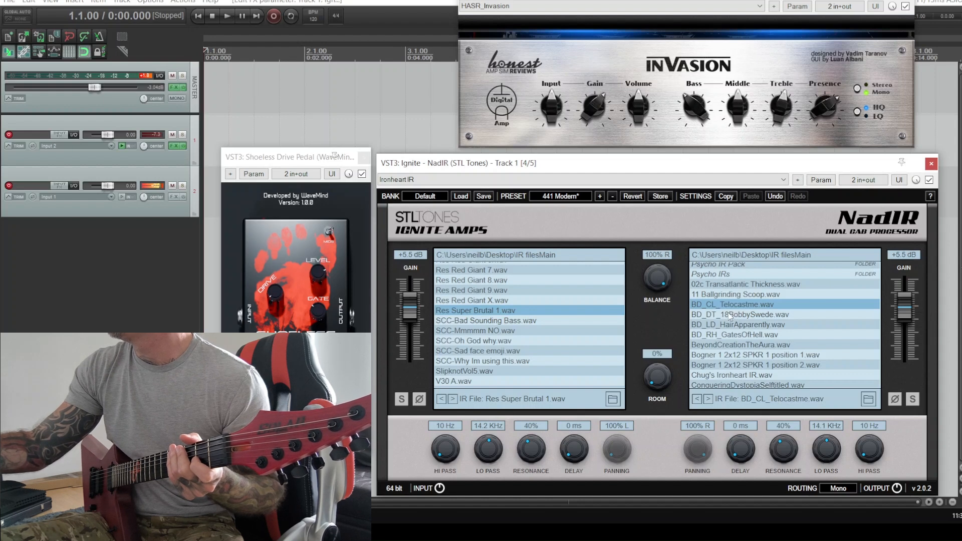
{"action": "left_click", "coordinate": [741, 314]}
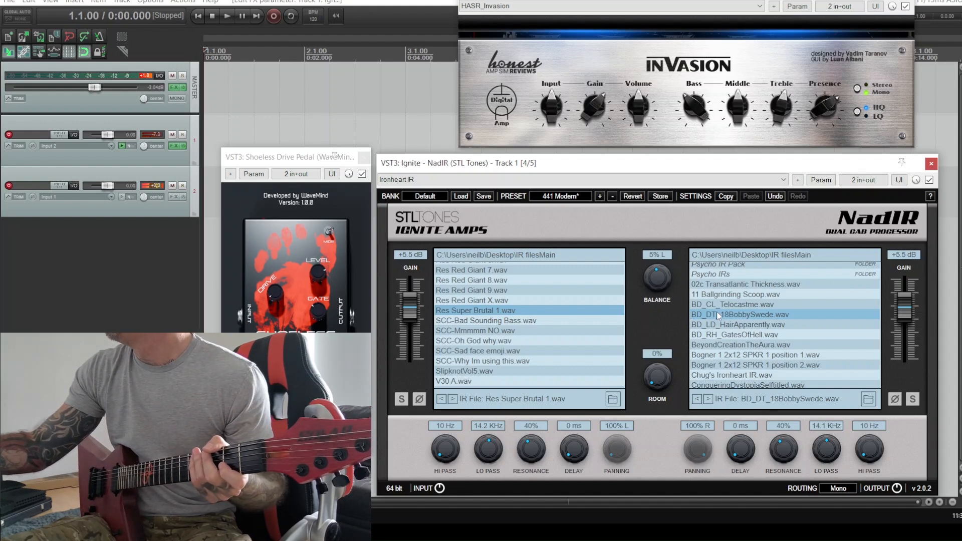
Load OLA - The One 44100hz Mixed.wav into the second cab slot.
{"action": "scroll", "scroll_direction": "down", "scroll_amount": 3}
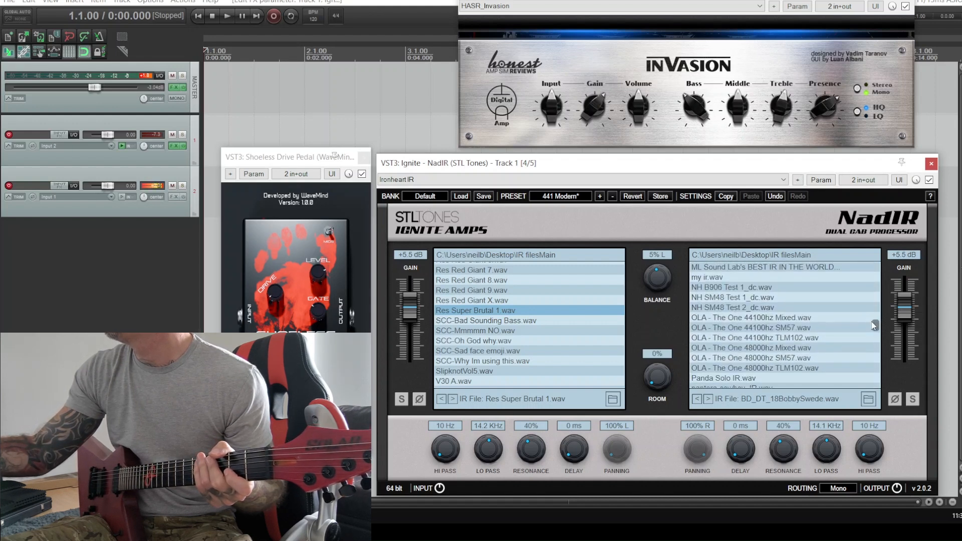
{"action": "left_click", "coordinate": [751, 317]}
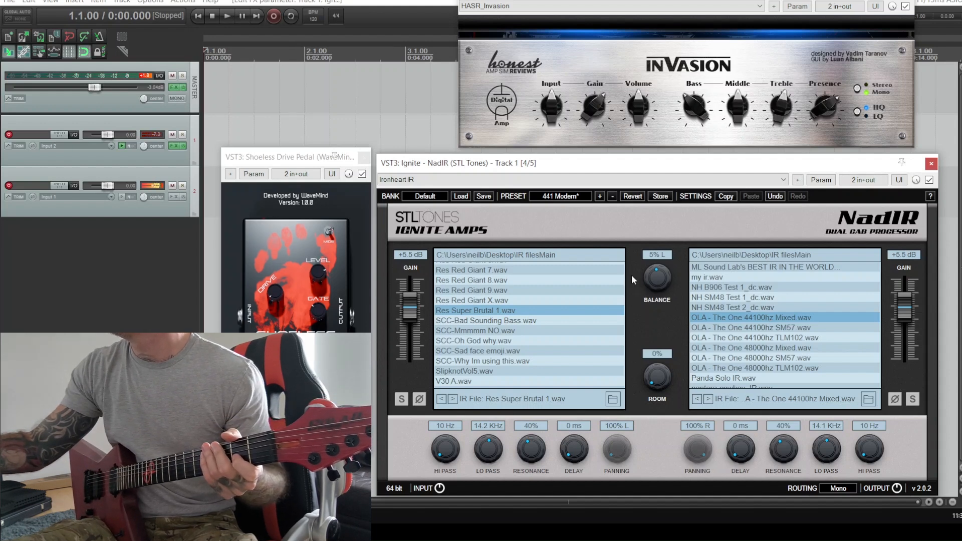
Sweep BALANCE fully toward the OLA IR, then settle it at 90% R.
{"action": "left_click_drag", "start_coordinate": [656, 277], "coordinate": [656, 258]}
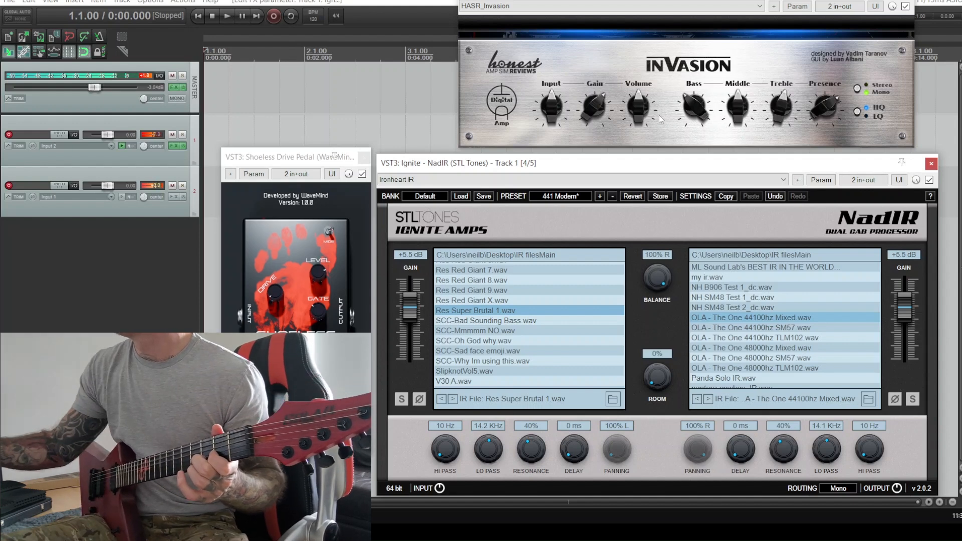
{"action": "left_click_drag", "start_coordinate": [656, 276], "coordinate": [657, 283]}
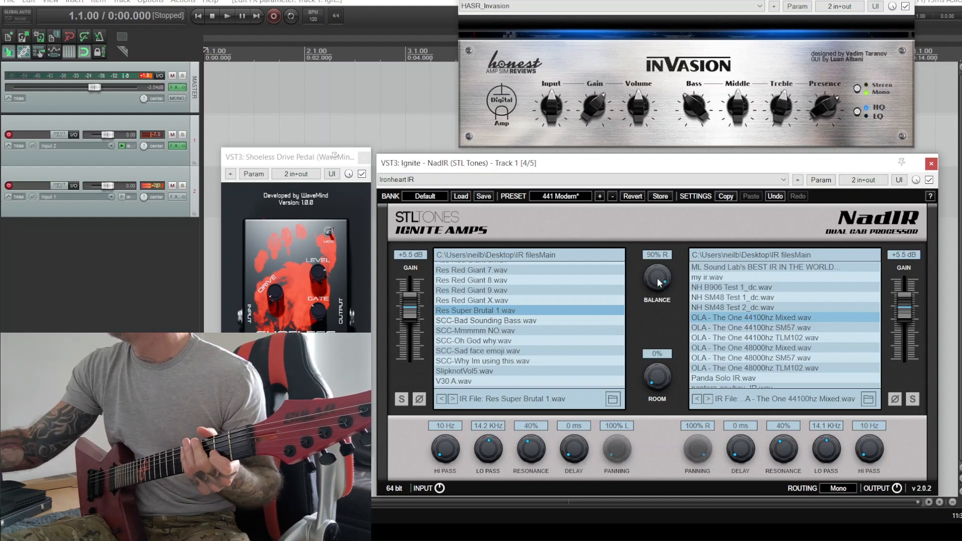